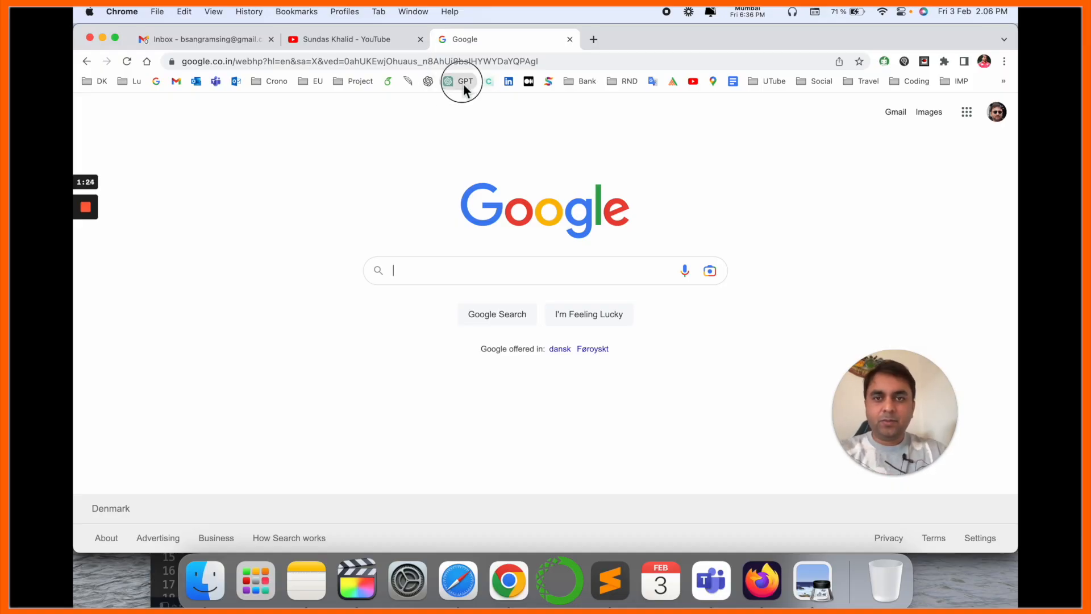
Open ChatGPT and type a request for a roadmap to learn Python for data analysis
{"action": "left_click", "coordinate": [463, 81]}
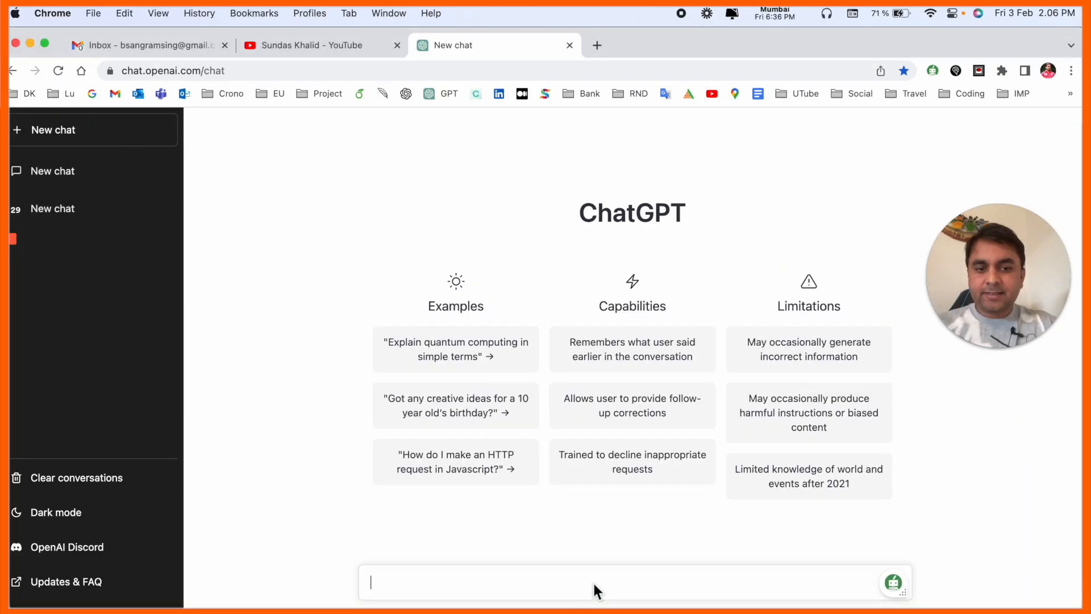
{"action": "mouse_move", "coordinate": [449, 583]}
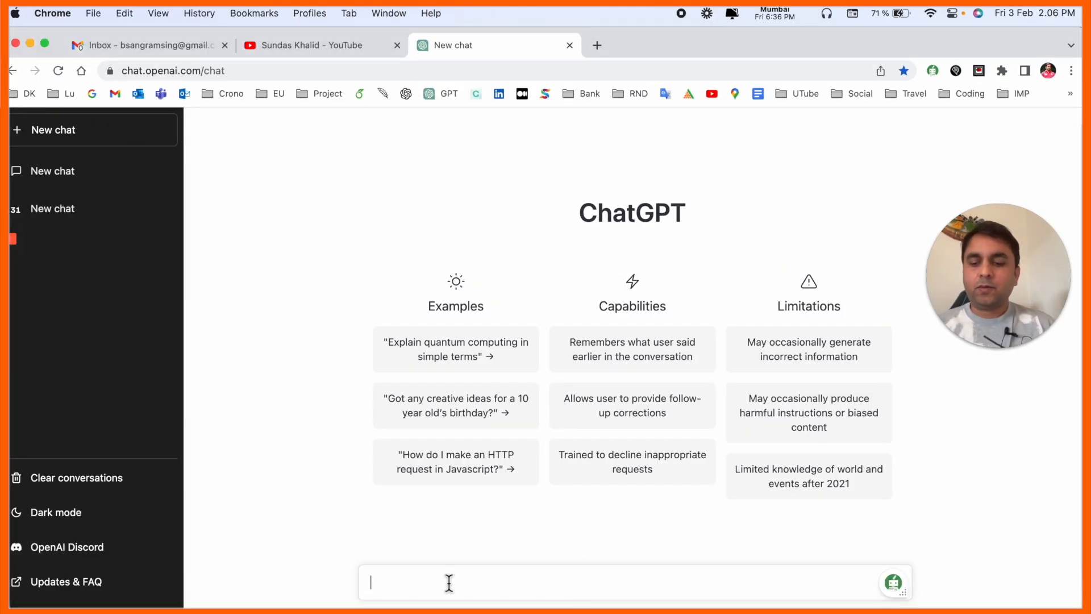
{"action": "type", "text": "i want to learn python for data analysis, can you create a roadmap to learn python"}
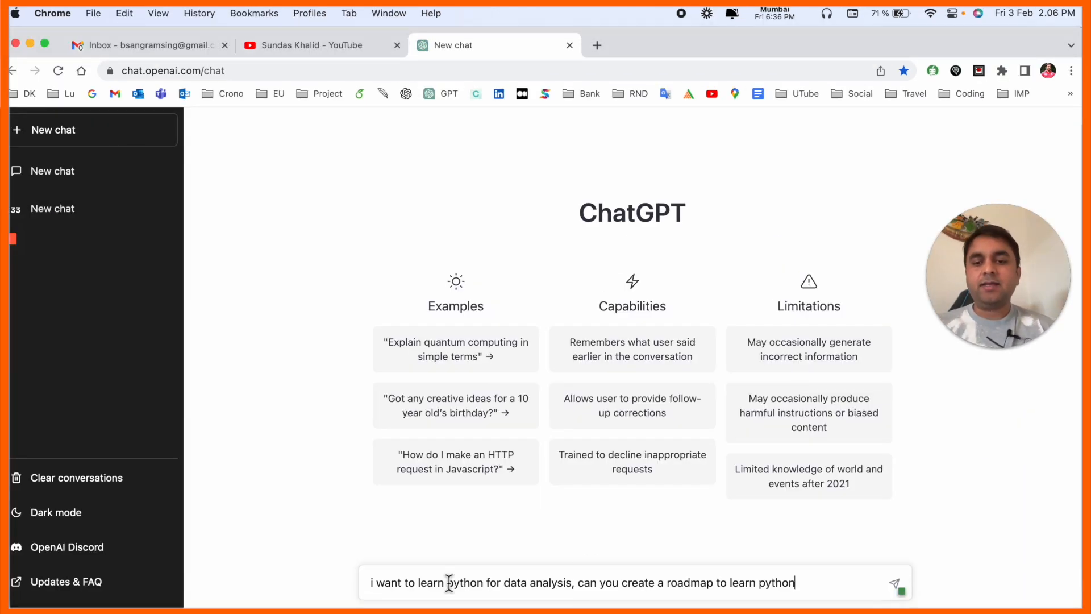
{"action": "mouse_move", "coordinate": [322, 537]}
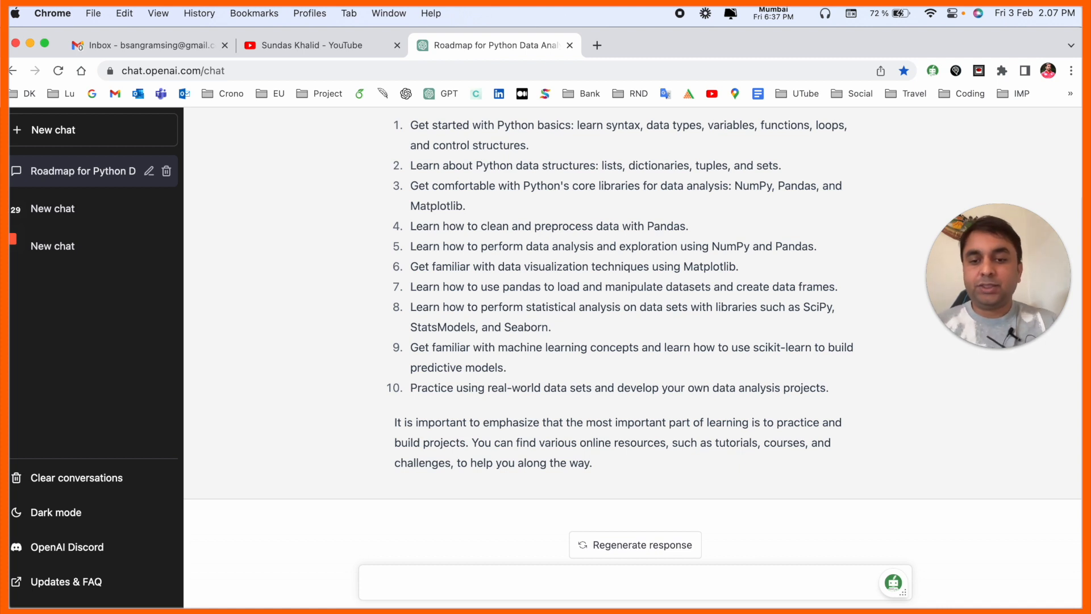
Send the expanded request for a three-month weekly plan with resources, then read the weekly answer
{"action": "type", "text": "i want to learn python for data analysis, can you create a roadmap to learn python to learn in 3 months with weekly plan and resources for learning"}
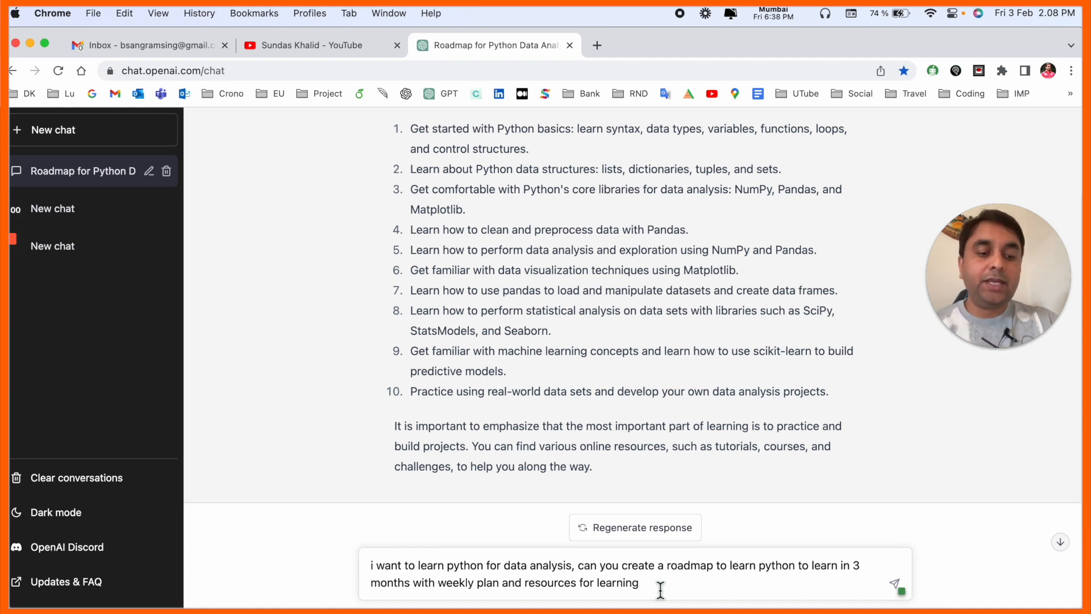
{"action": "left_click", "coordinate": [895, 583]}
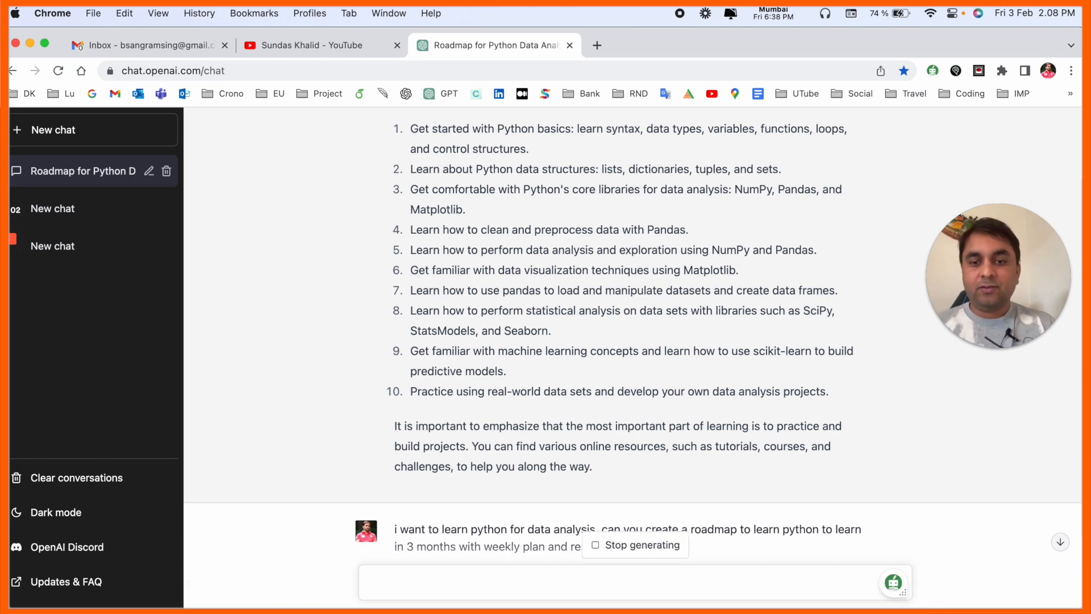
{"action": "scroll", "scroll_direction": "down", "scroll_amount": 3}
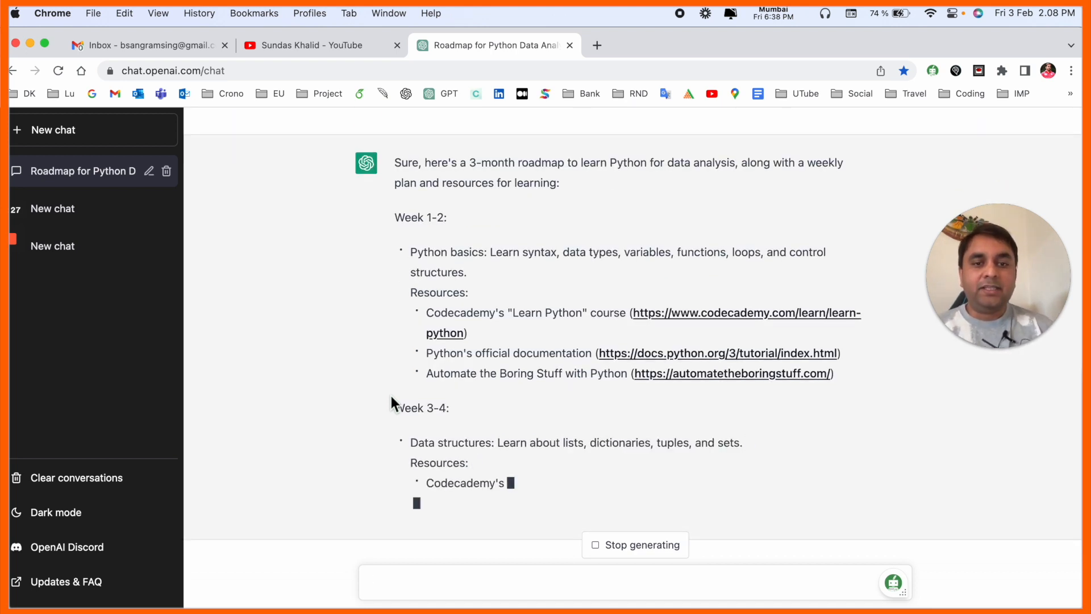
{"action": "left_click", "coordinate": [747, 312]}
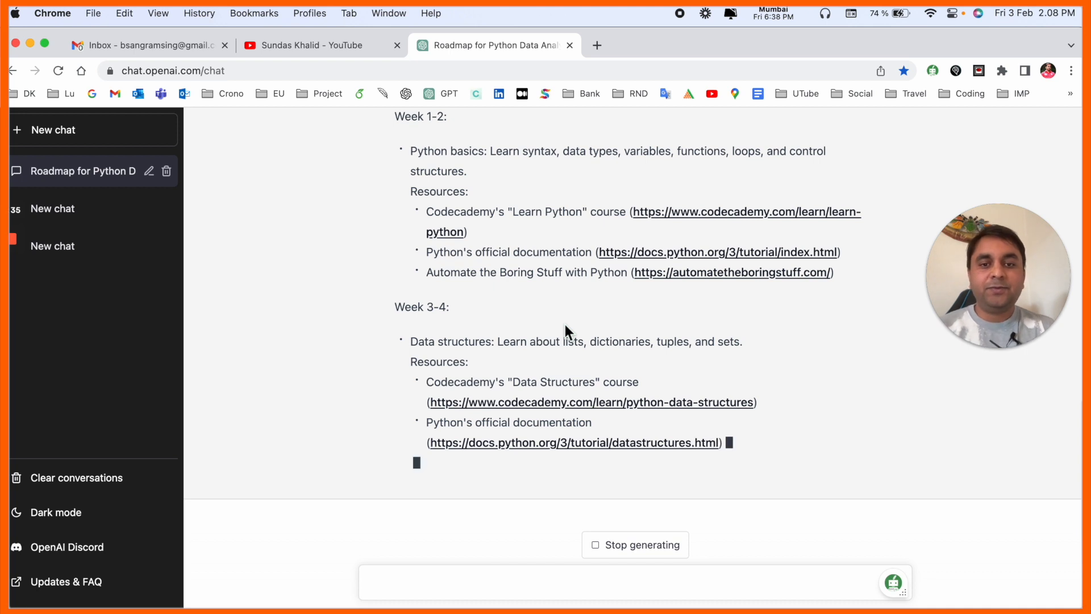
{"action": "scroll", "scroll_direction": "down", "scroll_amount": 3}
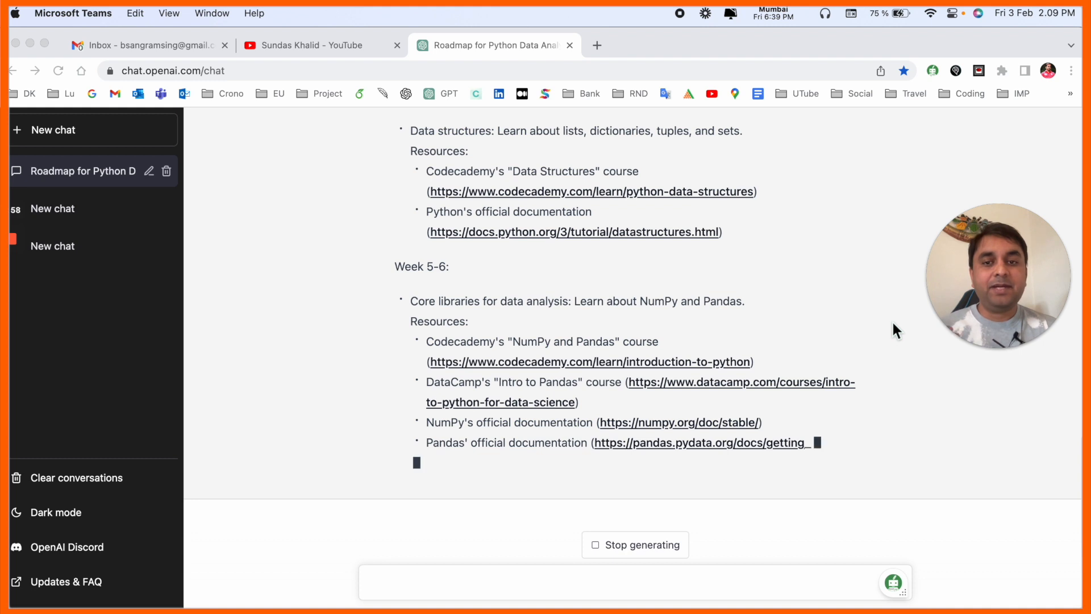
{"action": "scroll", "scroll_direction": "down", "scroll_amount": 3}
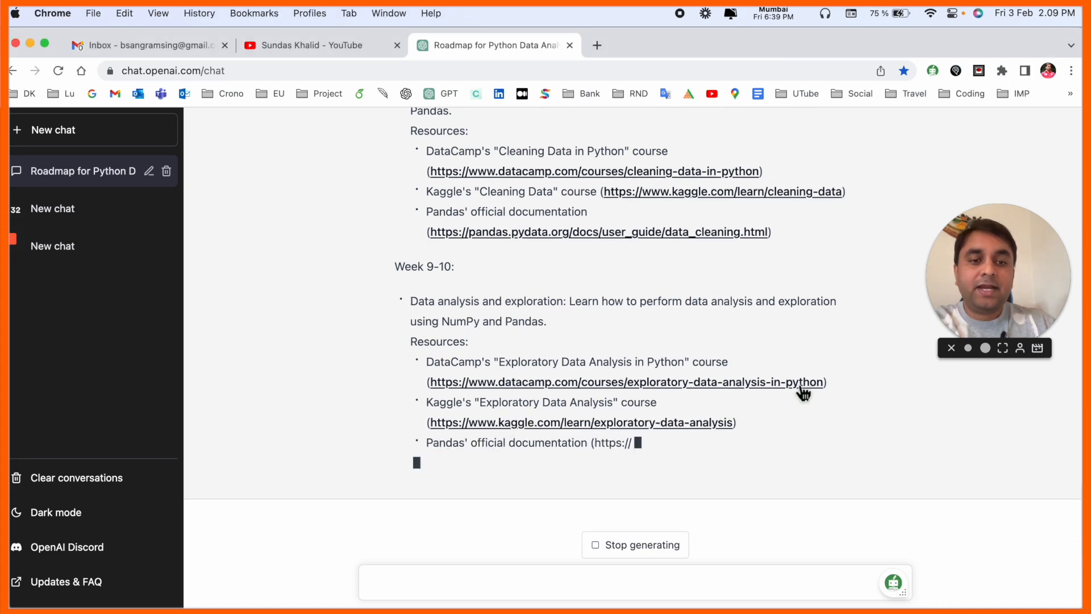
Browse the DataCamp 'Exploratory Data Analysis in Python' course page, then return to ChatGPT
{"action": "left_click", "coordinate": [626, 382]}
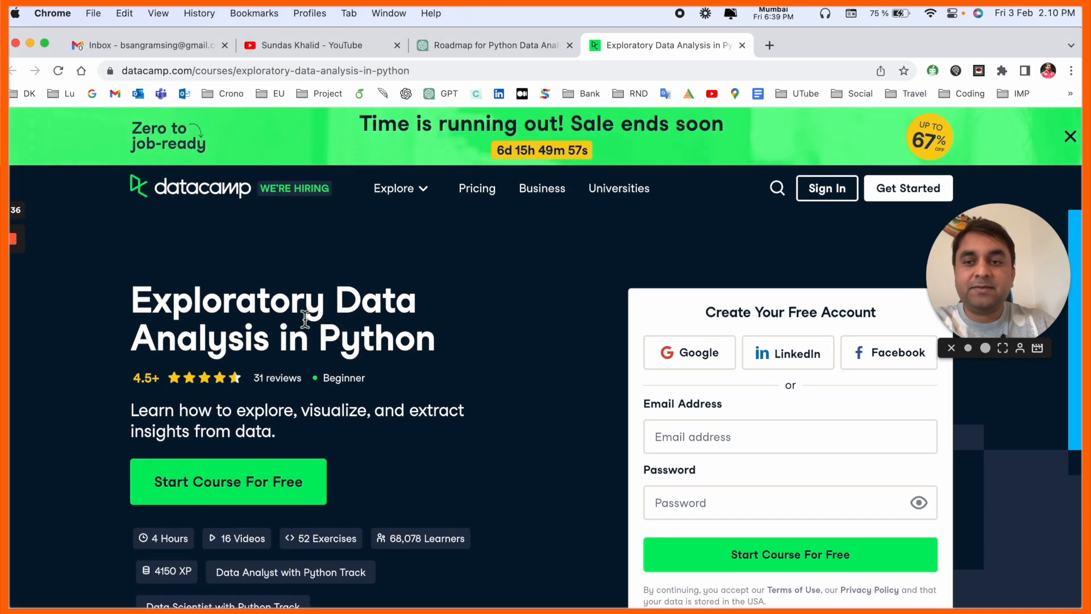
{"action": "scroll", "scroll_direction": "down", "scroll_amount": 3}
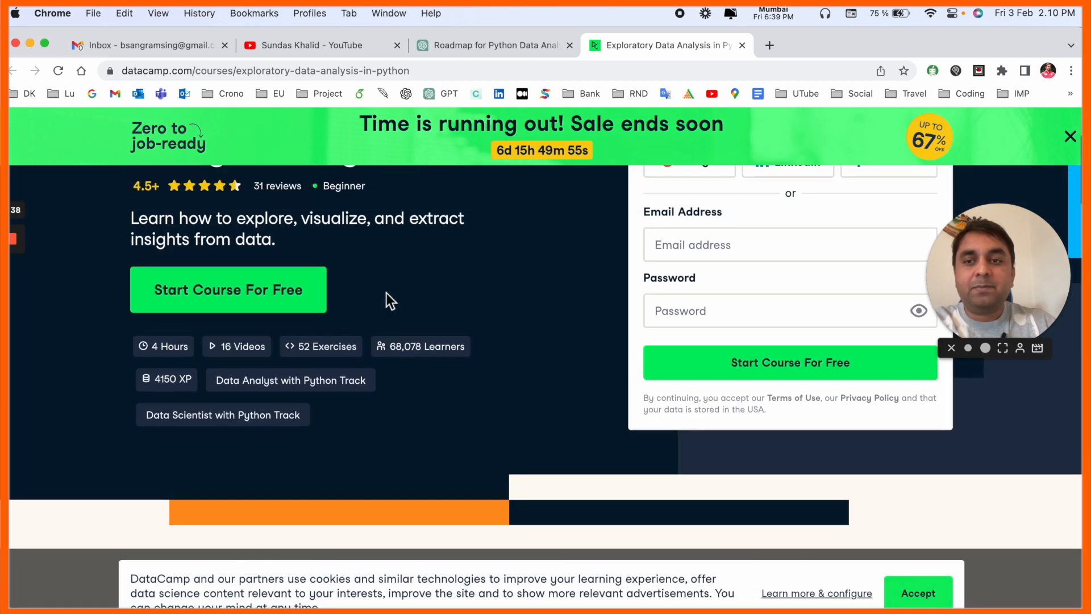
{"action": "scroll", "scroll_direction": "up", "scroll_amount": 3}
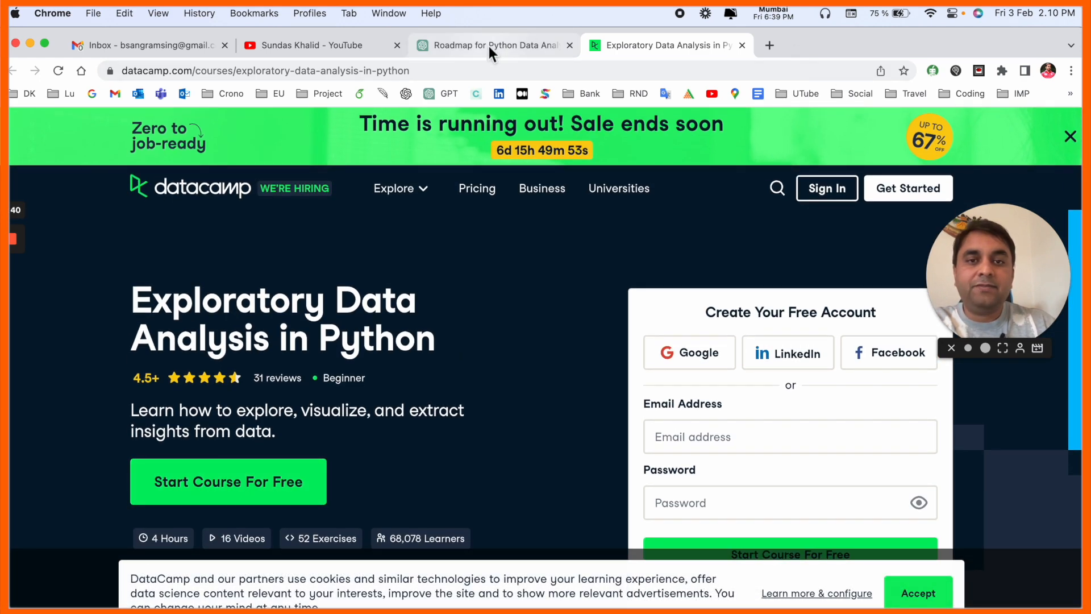
{"action": "left_click", "coordinate": [492, 44]}
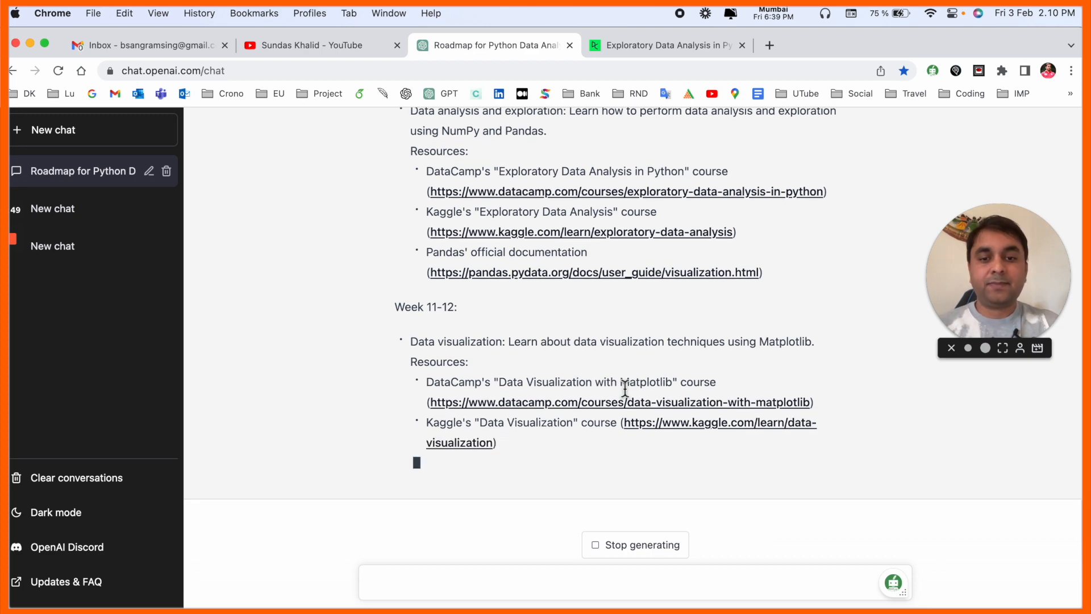
{"action": "scroll", "scroll_direction": "up", "scroll_amount": 3}
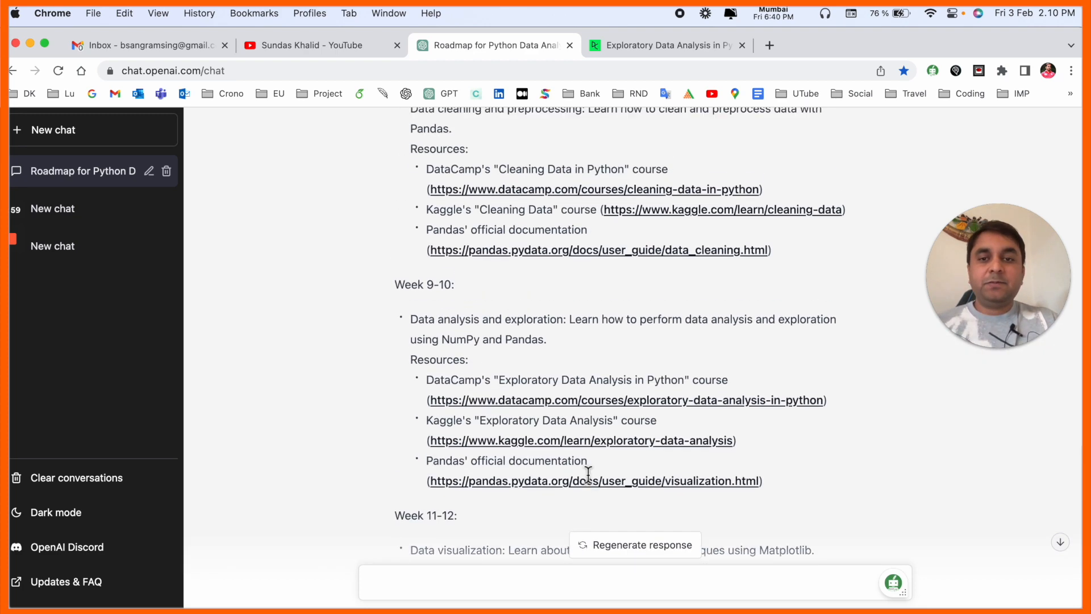
{"action": "scroll", "scroll_direction": "up", "scroll_amount": 3}
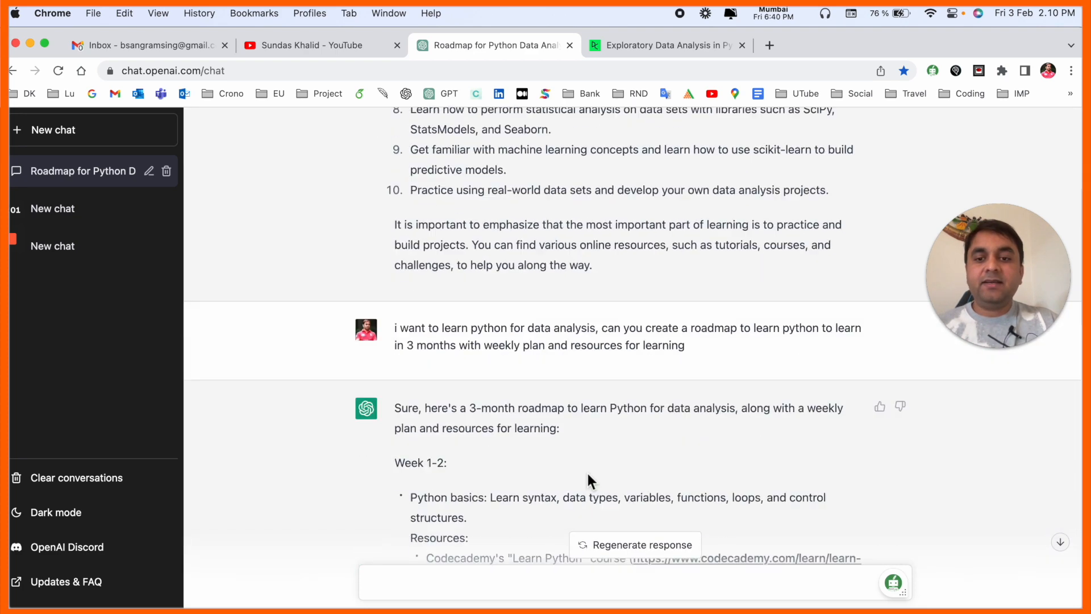
{"action": "scroll", "scroll_direction": "down", "scroll_amount": 3}
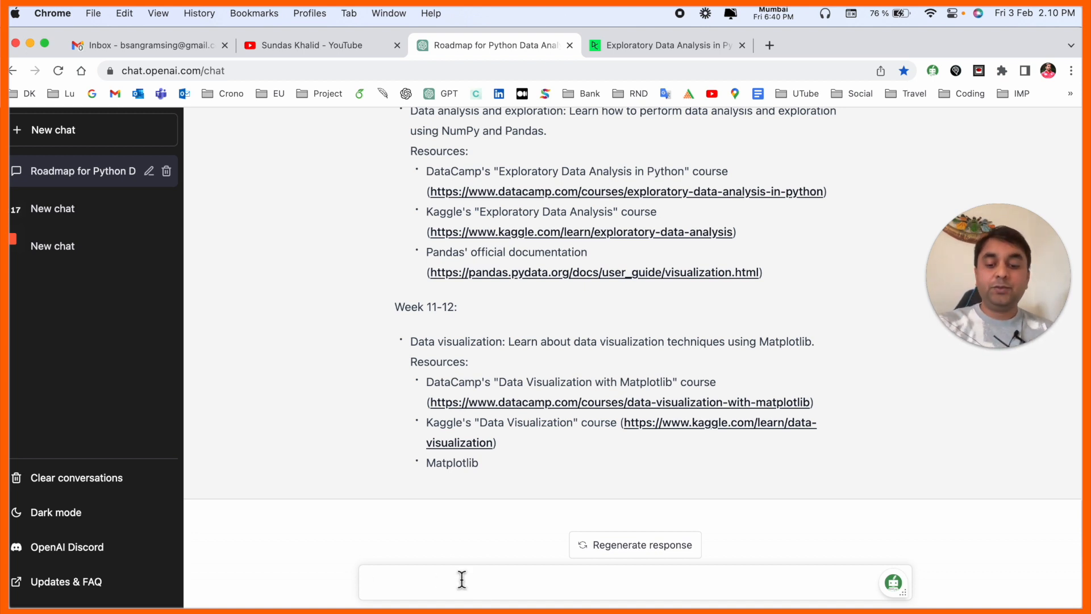
Send the request for YouTube video links and review the listed Python video series
{"action": "key", "text": "Return"}
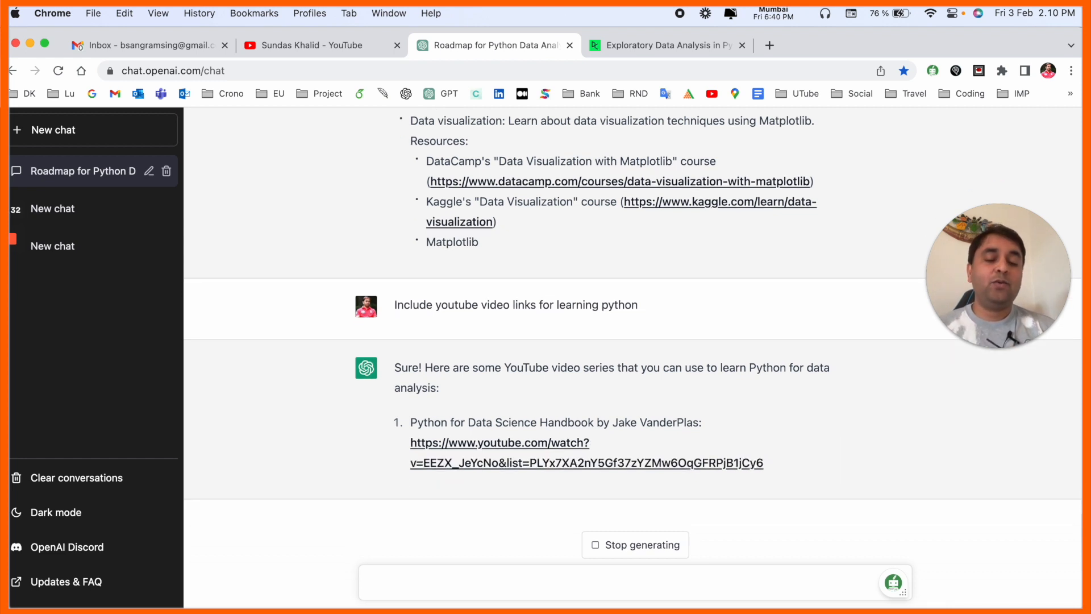
{"action": "scroll", "scroll_direction": "down", "scroll_amount": 3}
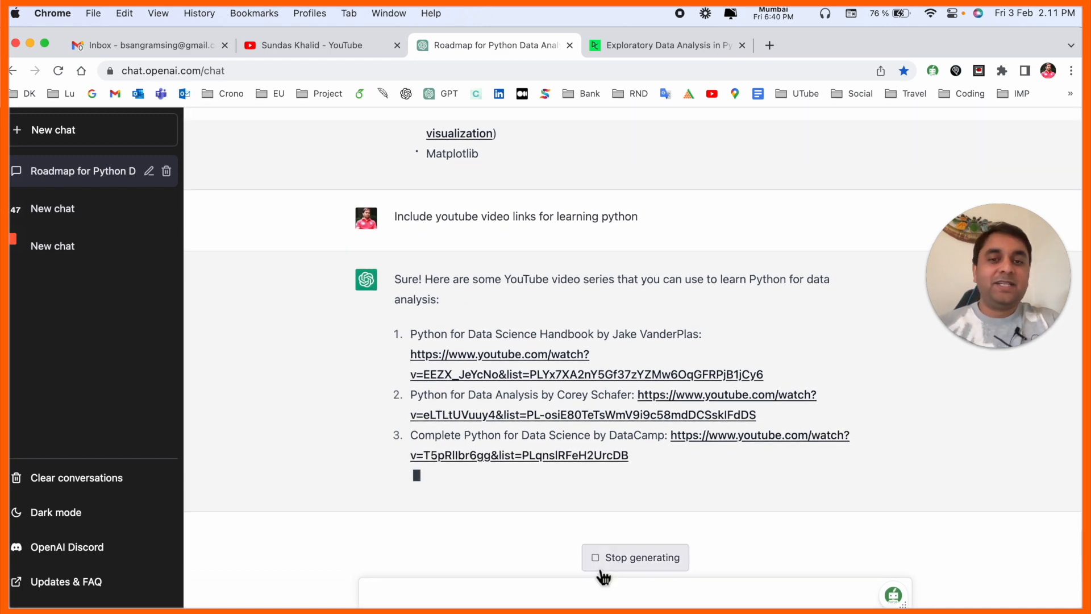
{"action": "scroll", "scroll_direction": "up", "scroll_amount": 3}
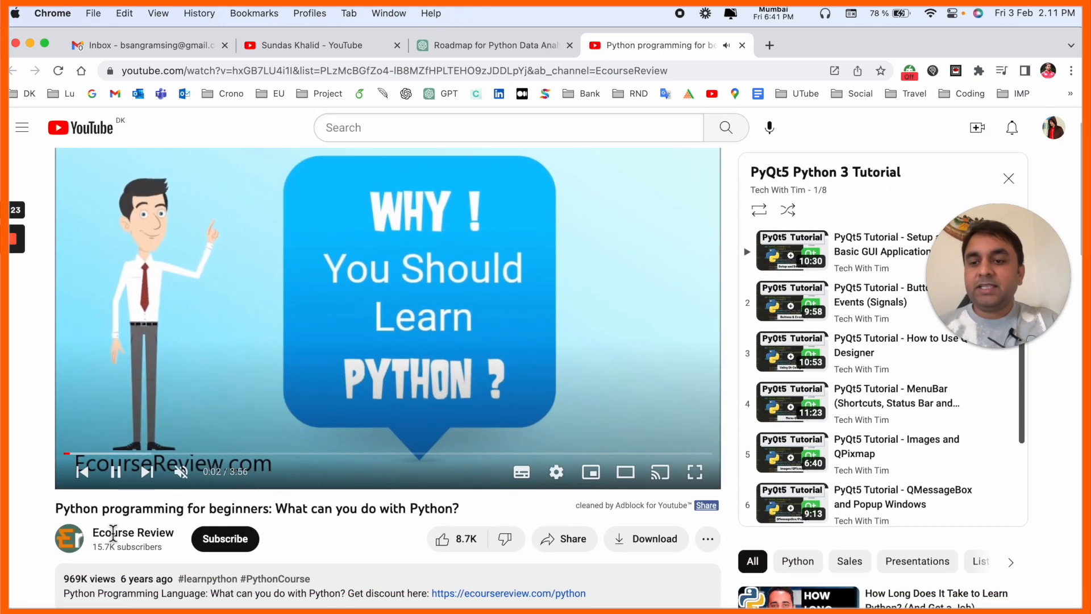
Skim the YouTube beginners video page and playlist, then return to the ChatGPT tab
{"action": "scroll", "scroll_direction": "down", "scroll_amount": 3}
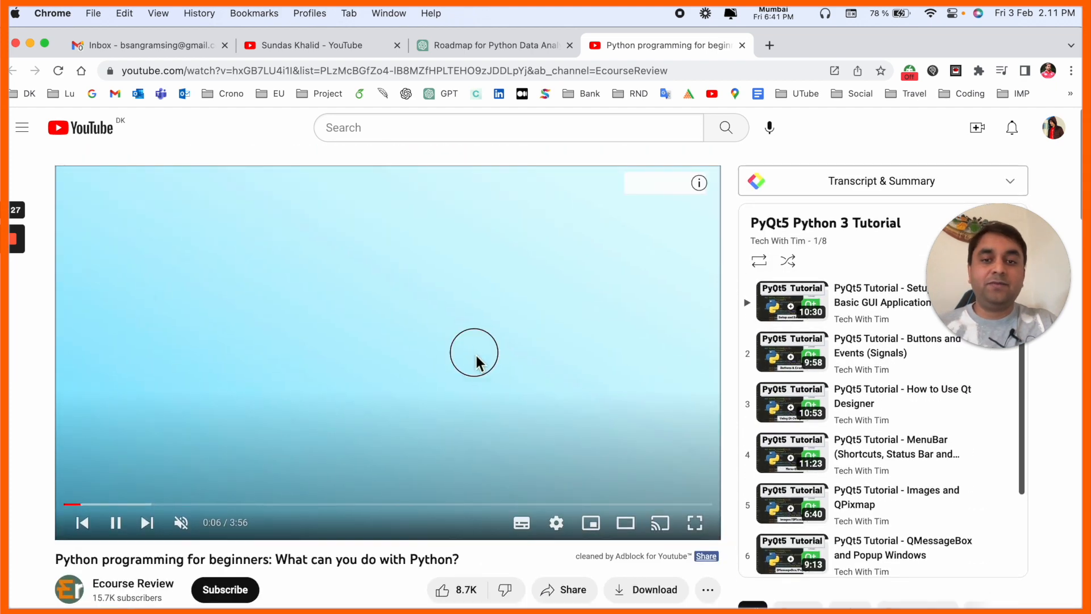
{"action": "scroll", "scroll_direction": "down", "scroll_amount": 3}
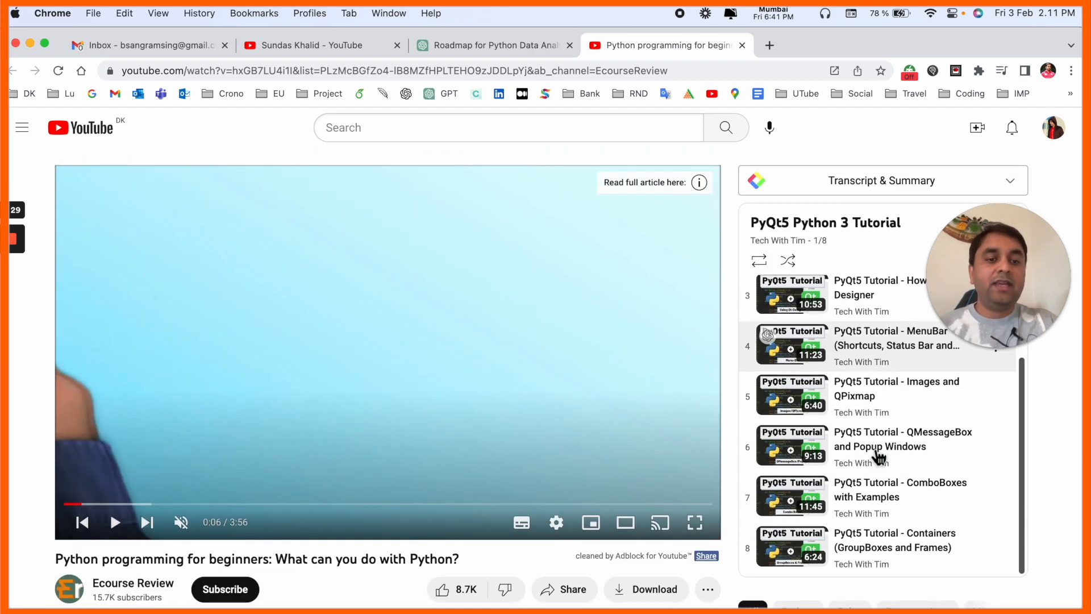
{"action": "scroll", "scroll_direction": "up", "scroll_amount": 3}
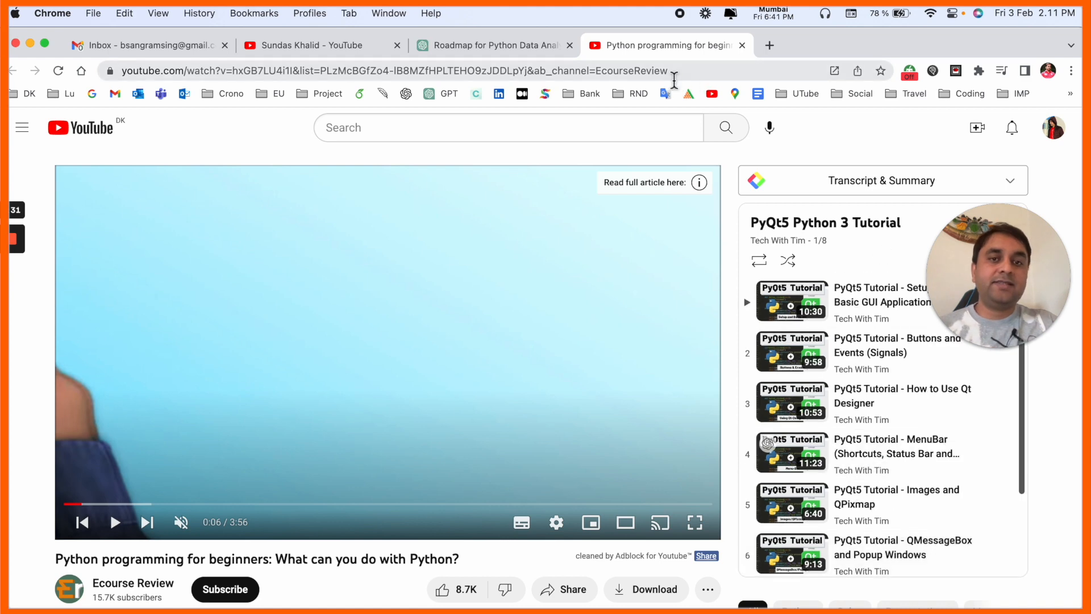
{"action": "left_click", "coordinate": [490, 44]}
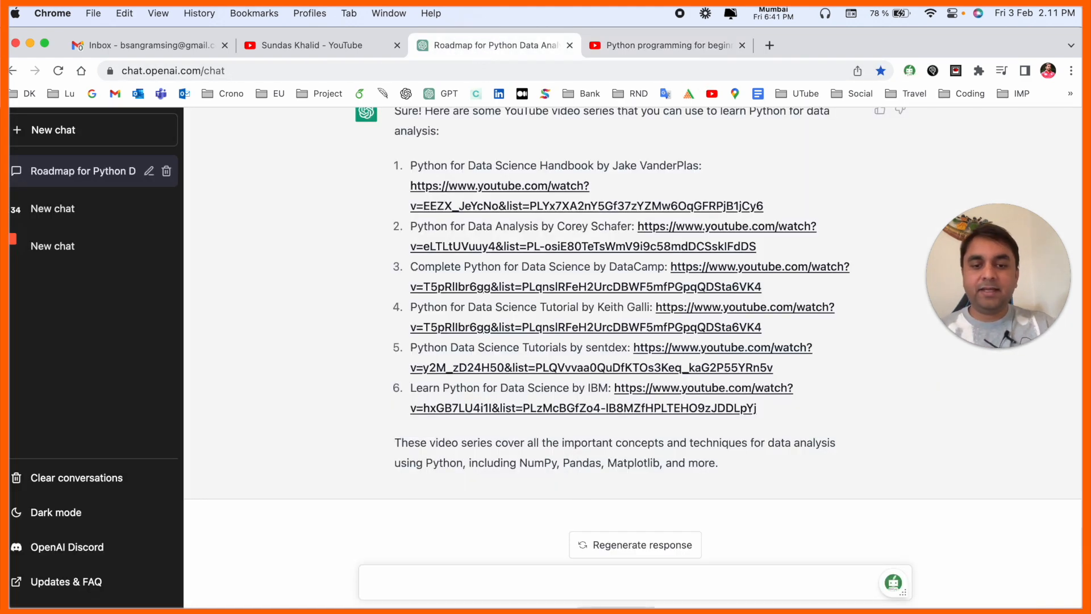
Ask 'How to join two dataset sets in python' and read the pandas merge answer
{"action": "left_click", "coordinate": [464, 582]}
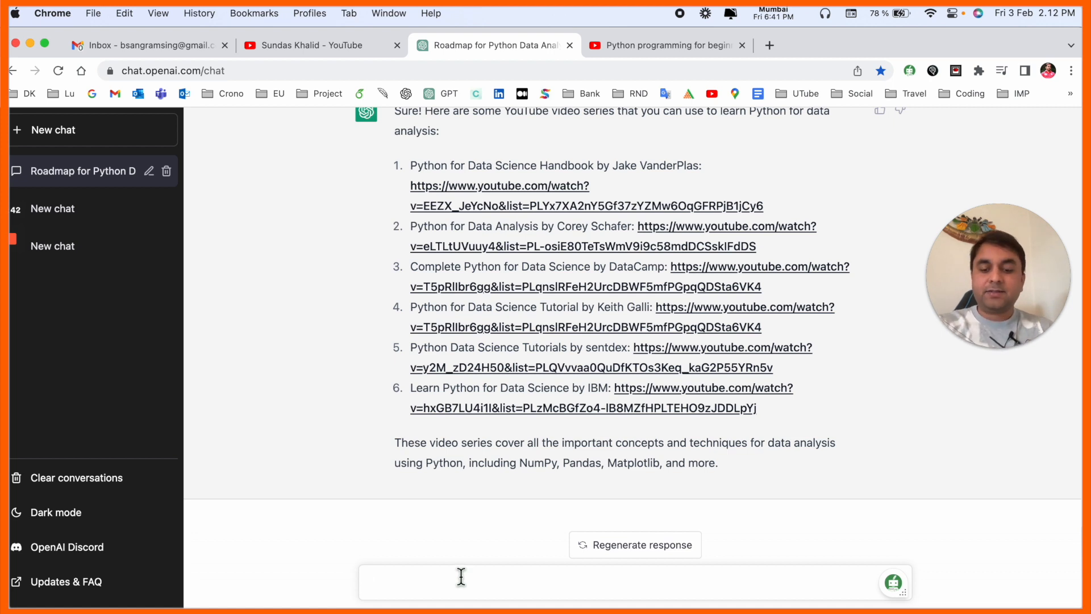
{"action": "type", "text": "How to join two dataset sets in python"}
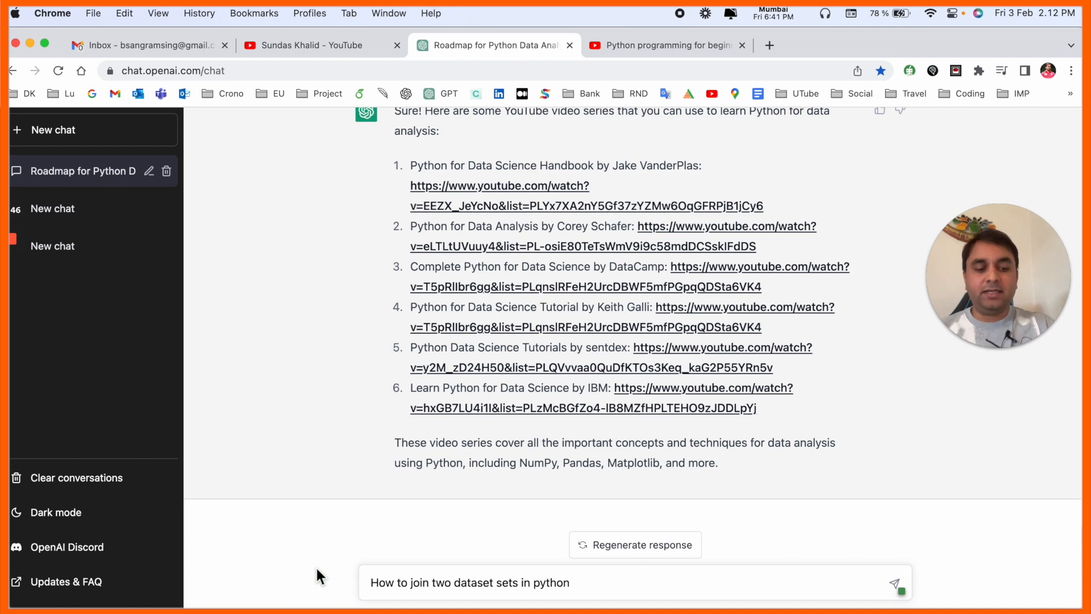
{"action": "left_click", "coordinate": [895, 583]}
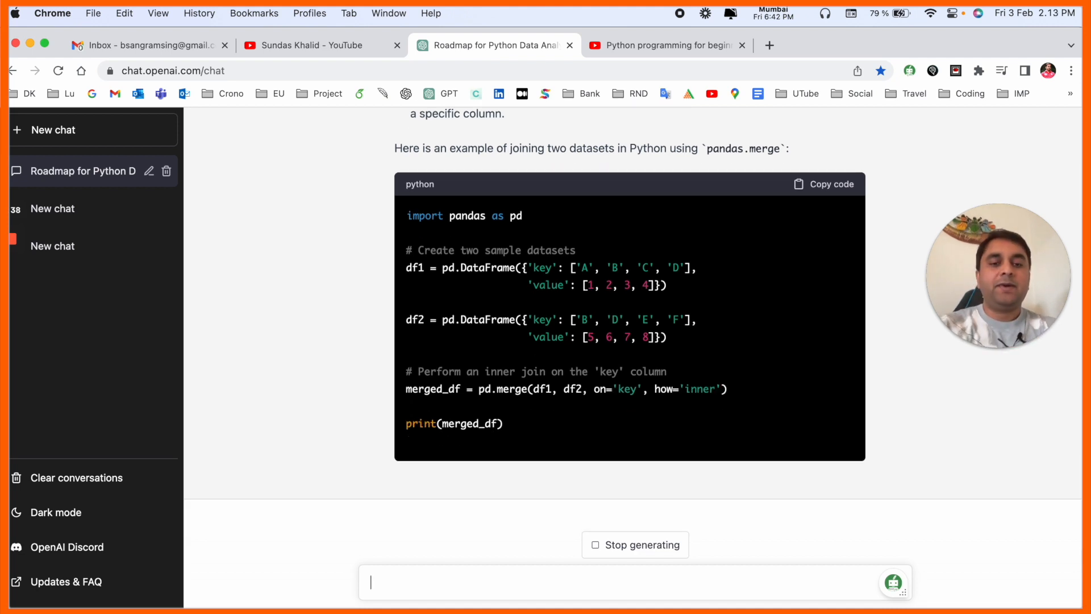
{"action": "scroll", "scroll_direction": "down", "scroll_amount": 3}
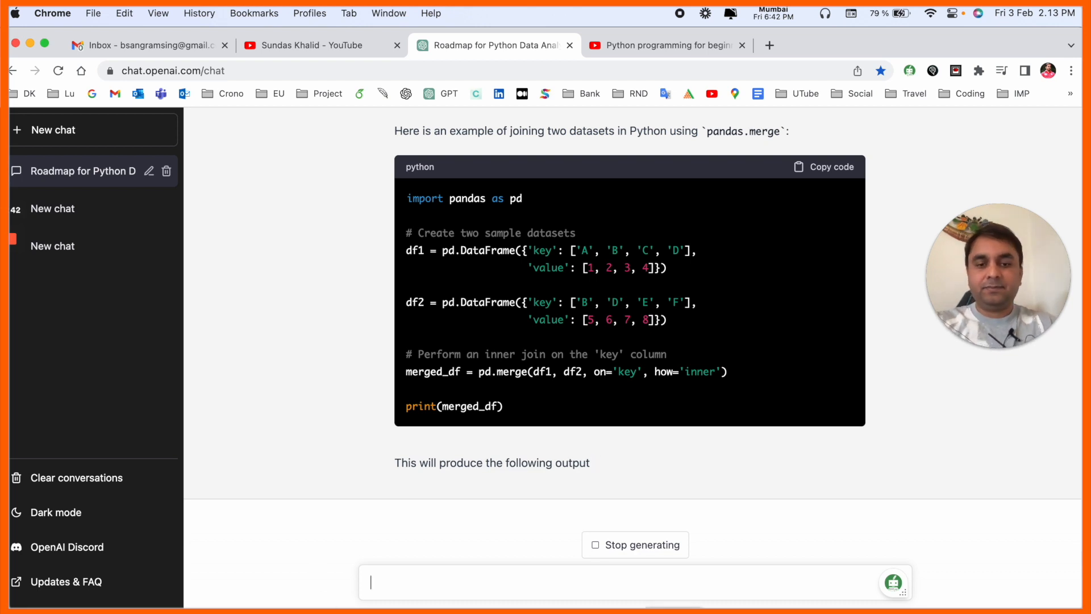
{"action": "scroll", "scroll_direction": "down", "scroll_amount": 3}
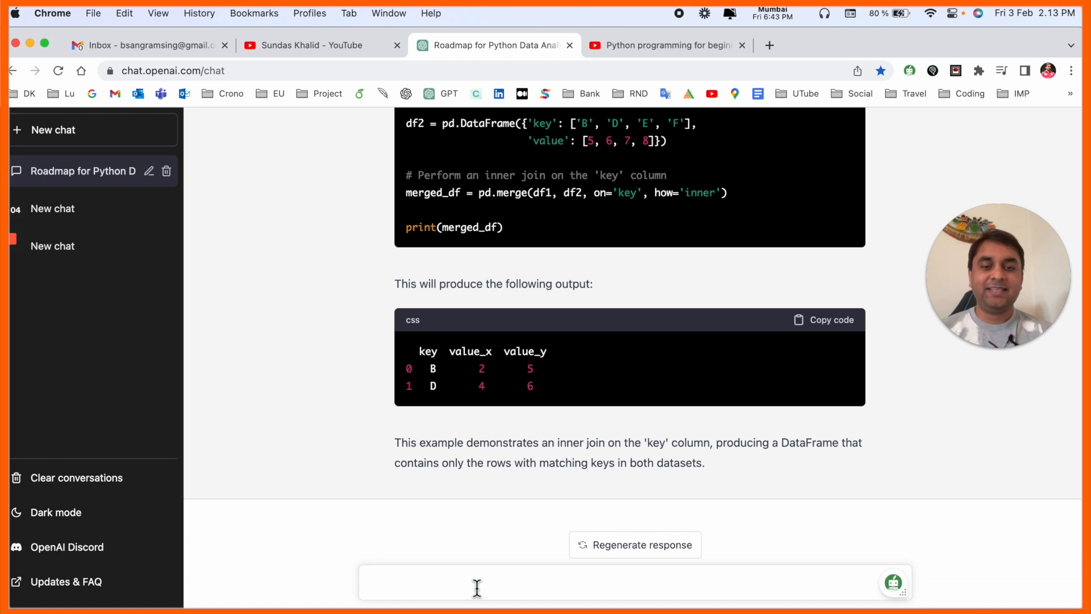
Ask 'Explain while loop in python to a child' and read the counting-to-10 explanation
{"action": "type", "text": "Explain while loop in python to a child"}
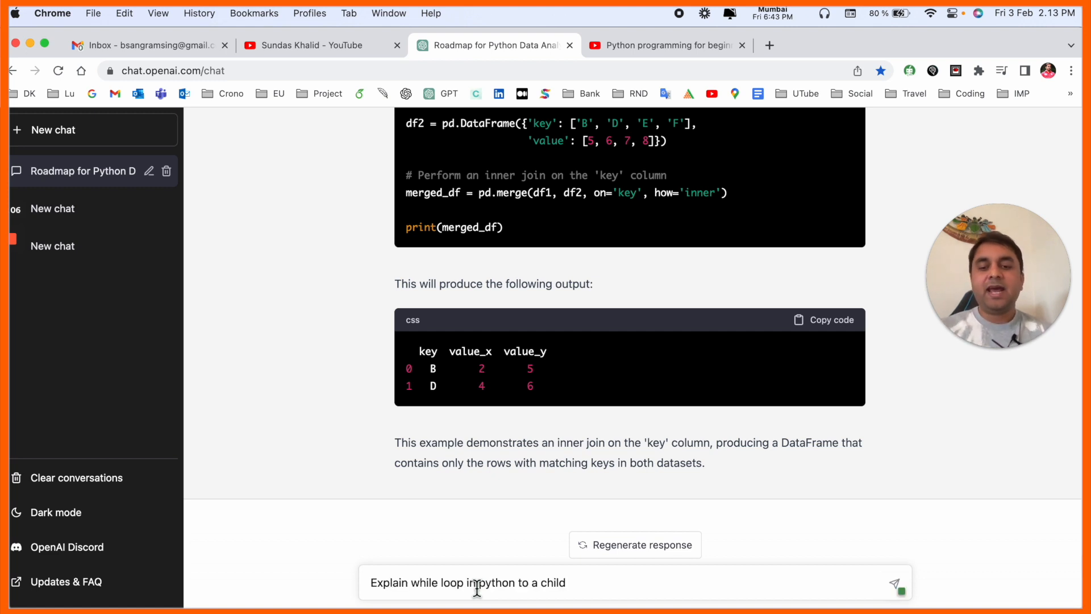
{"action": "mouse_move", "coordinate": [315, 582]}
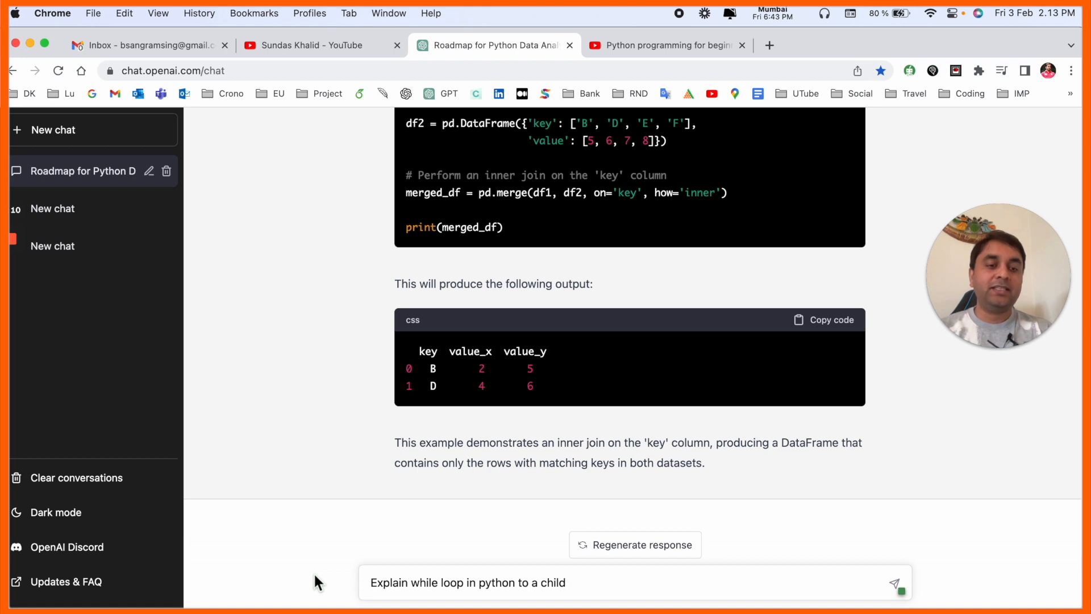
{"action": "left_click", "coordinate": [896, 583]}
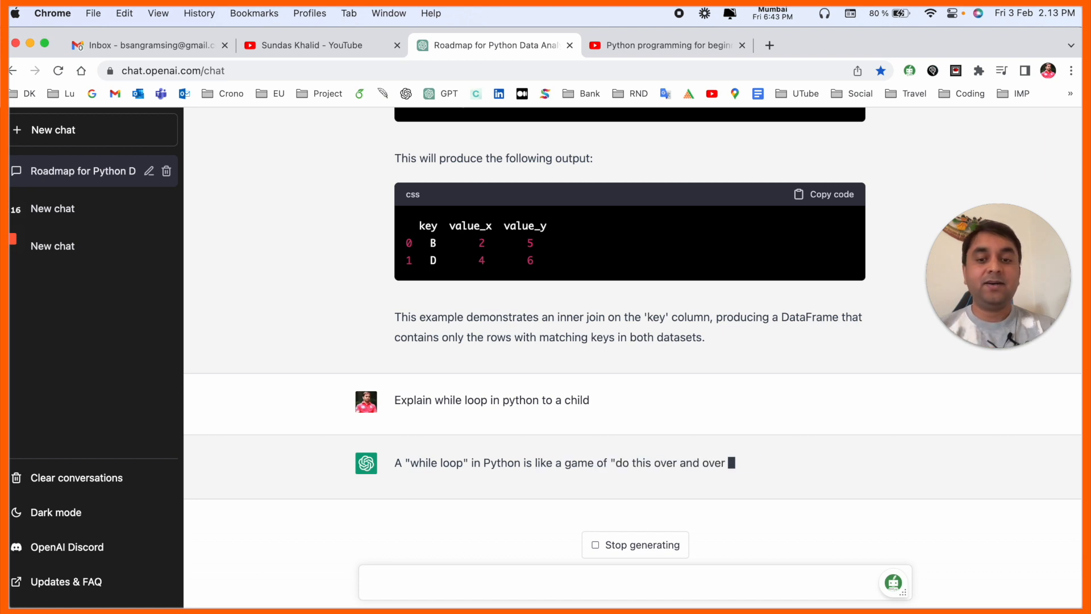
{"action": "scroll", "scroll_direction": "down", "scroll_amount": 3}
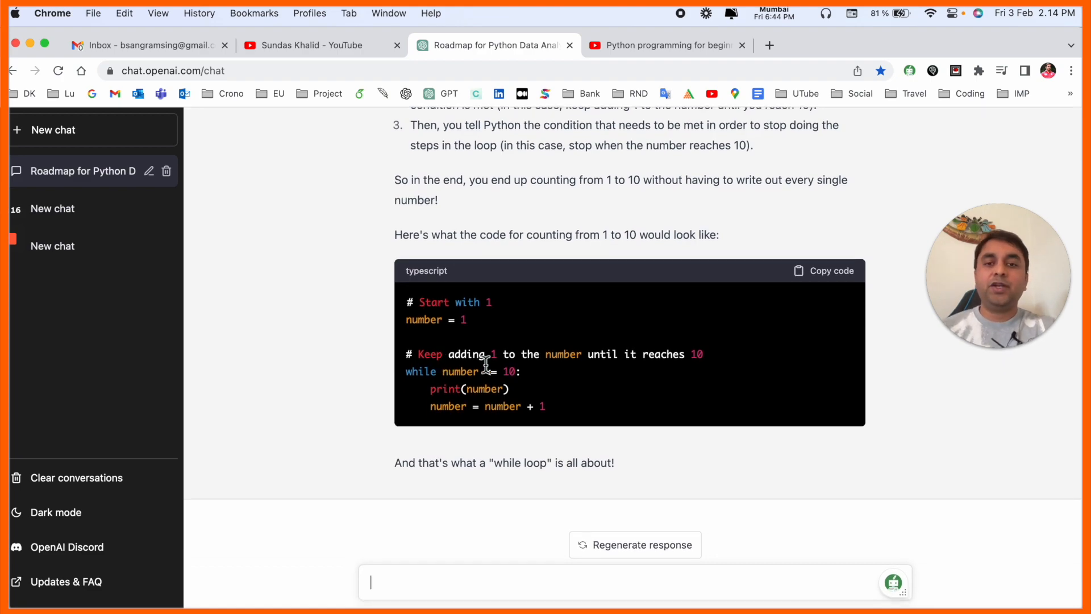
{"action": "scroll", "scroll_direction": "up", "scroll_amount": 3}
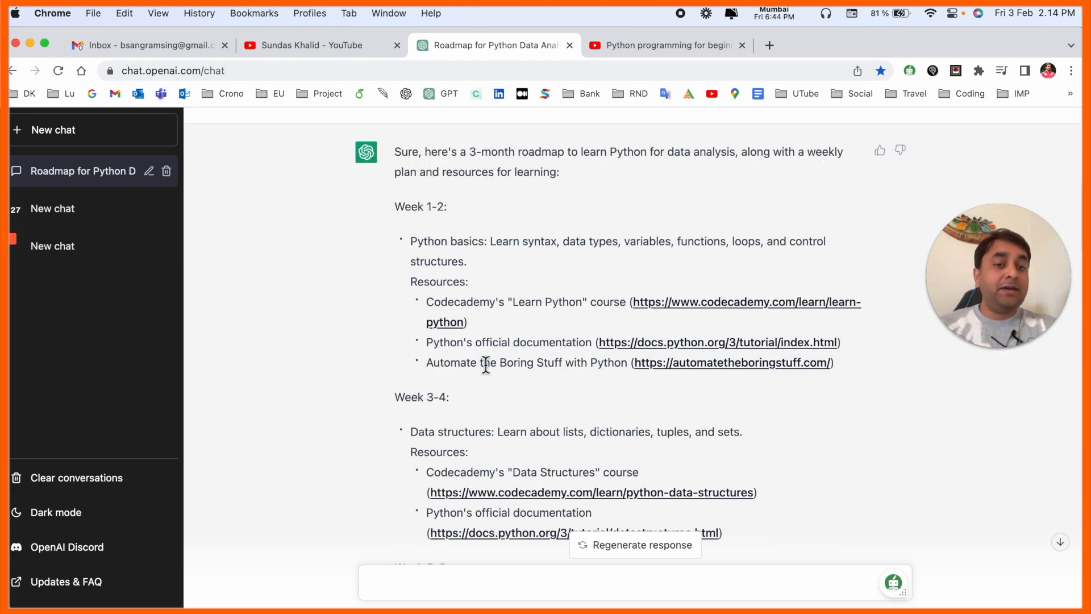
{"action": "scroll", "scroll_direction": "down", "scroll_amount": 3}
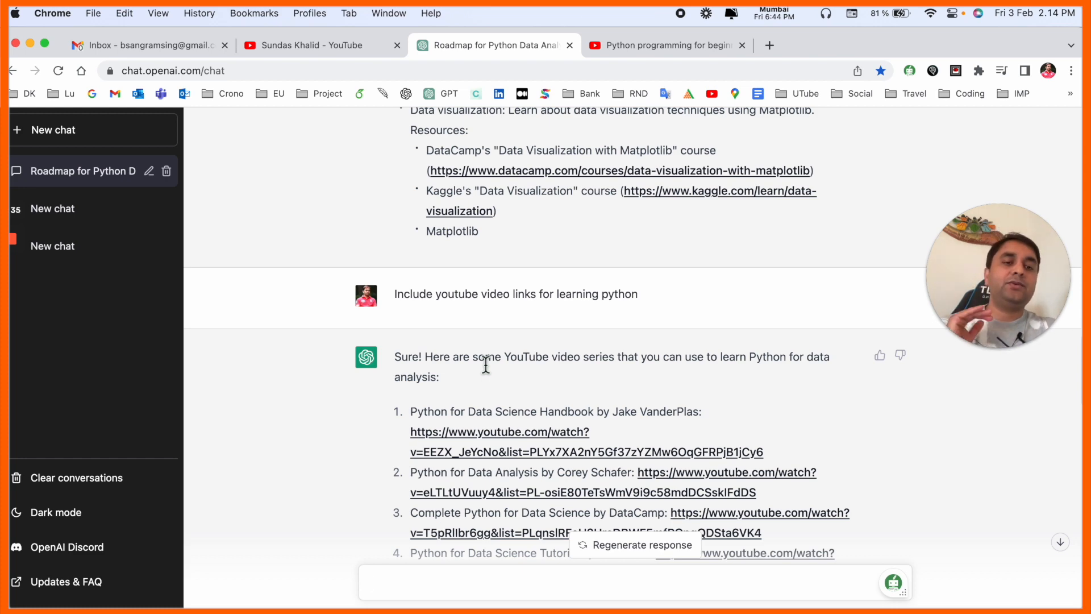
{"action": "scroll", "scroll_direction": "down", "scroll_amount": 3}
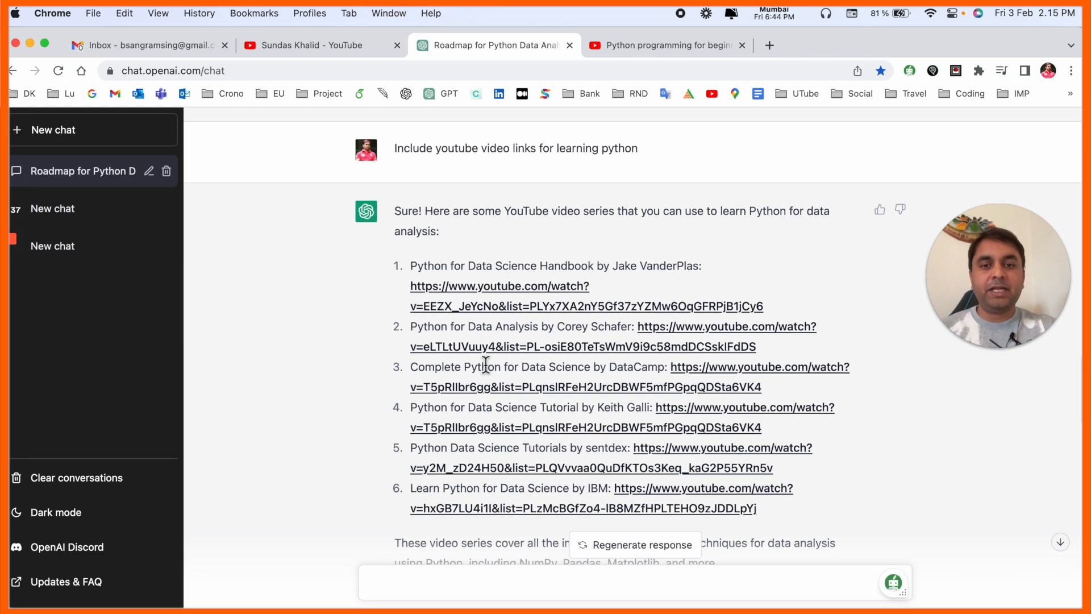